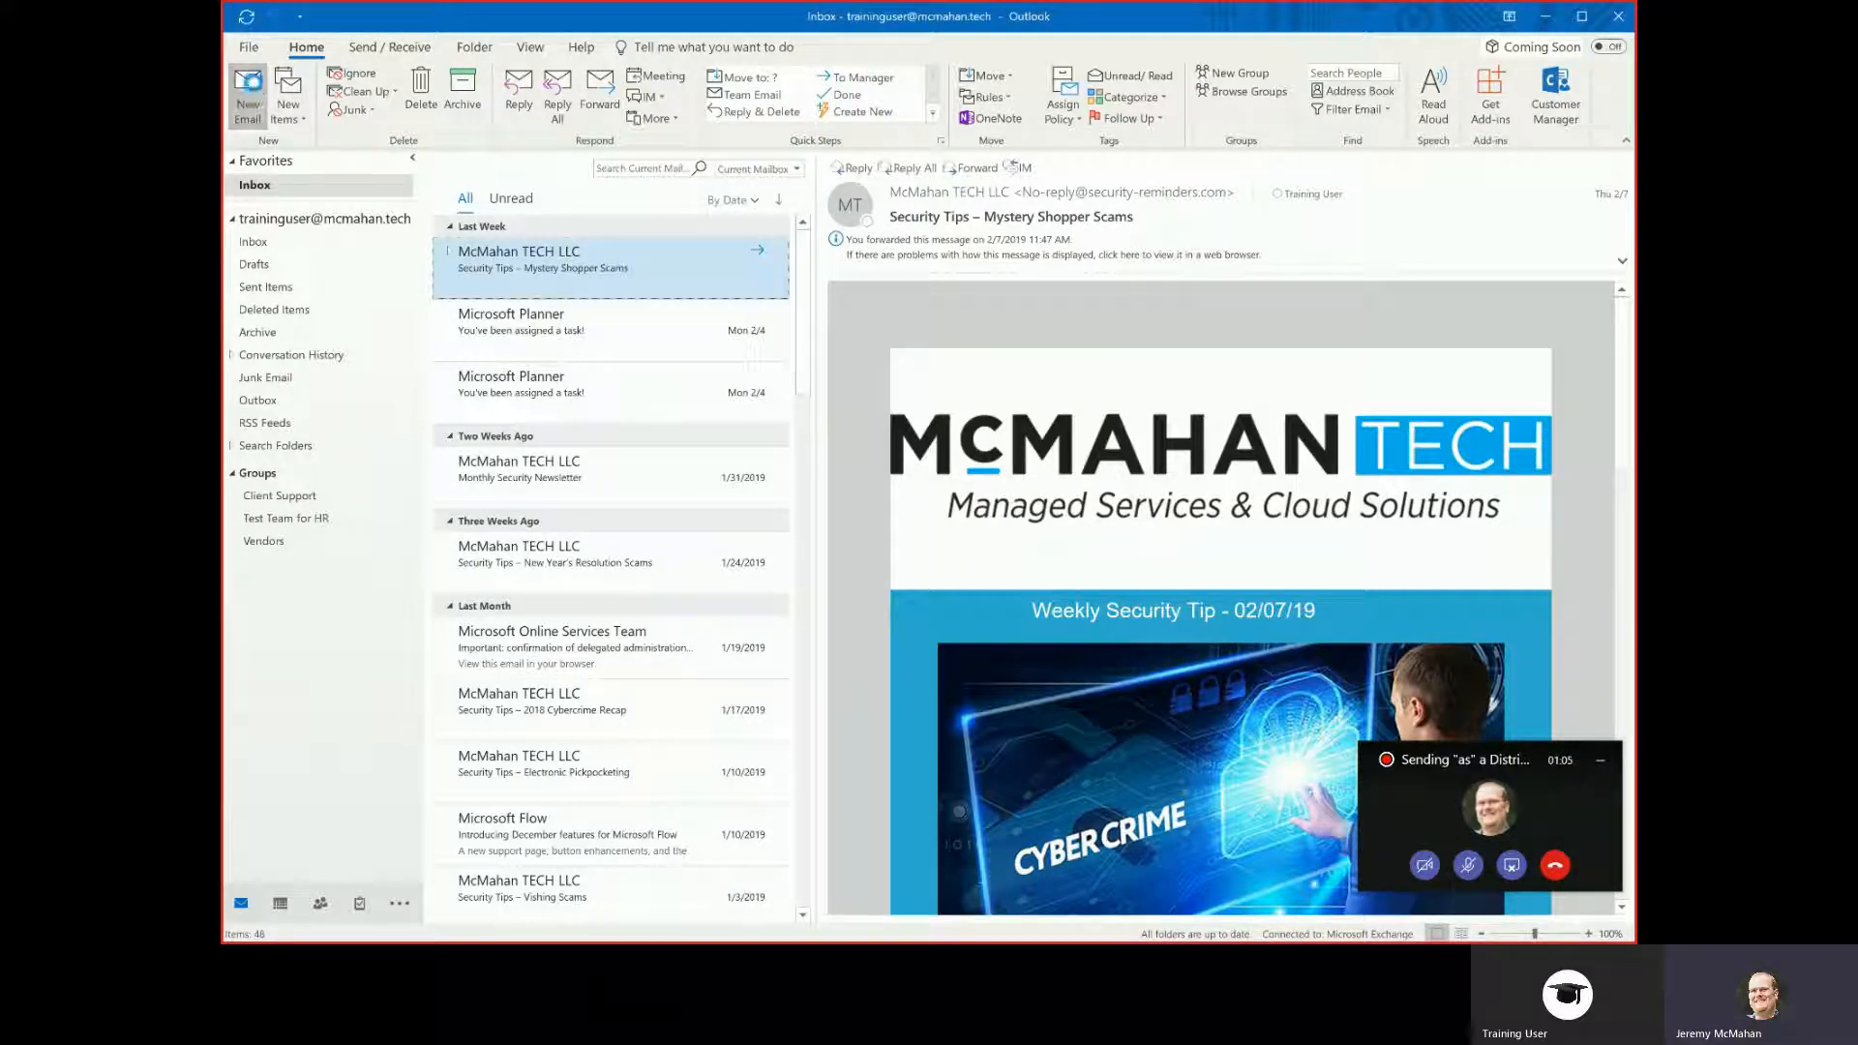
- Start a new blank email message from the Home ribbon
{"action": "left_click", "coordinate": [246, 89]}
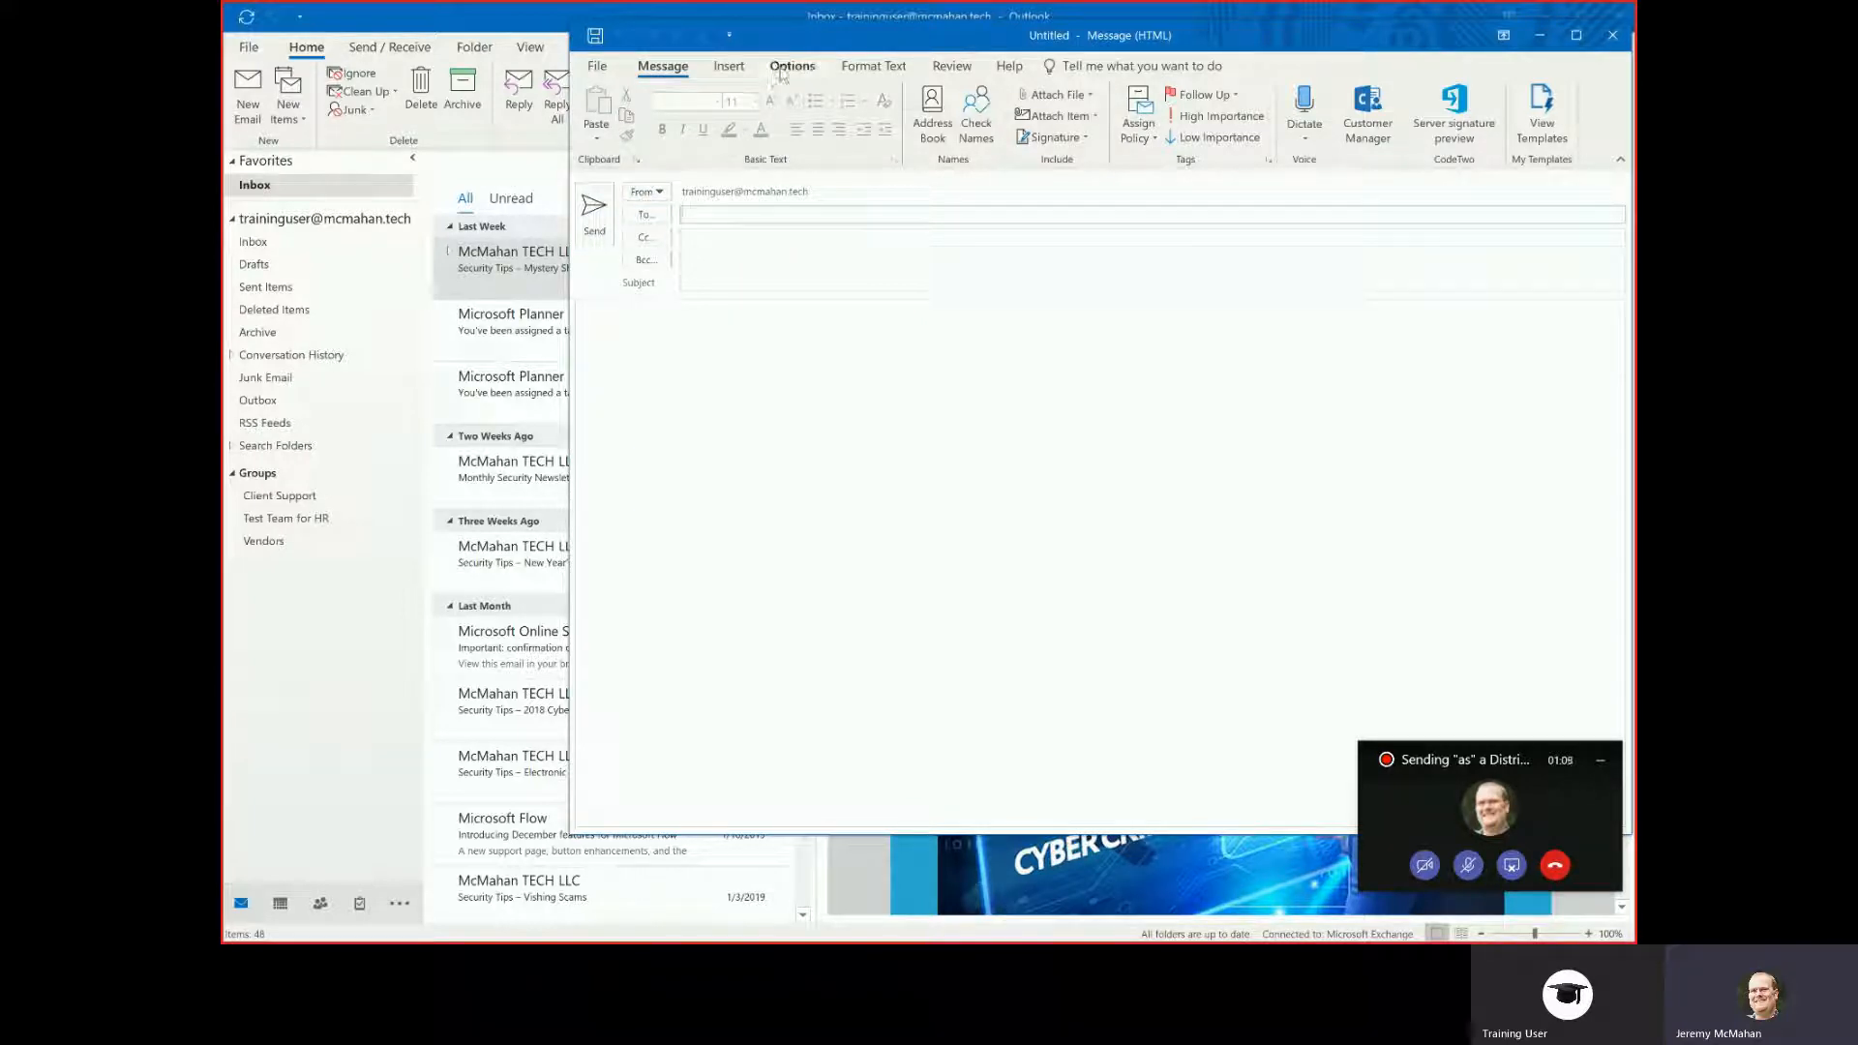
- Show the message Options and reveal the From sender choices
{"action": "left_click", "coordinate": [789, 66]}
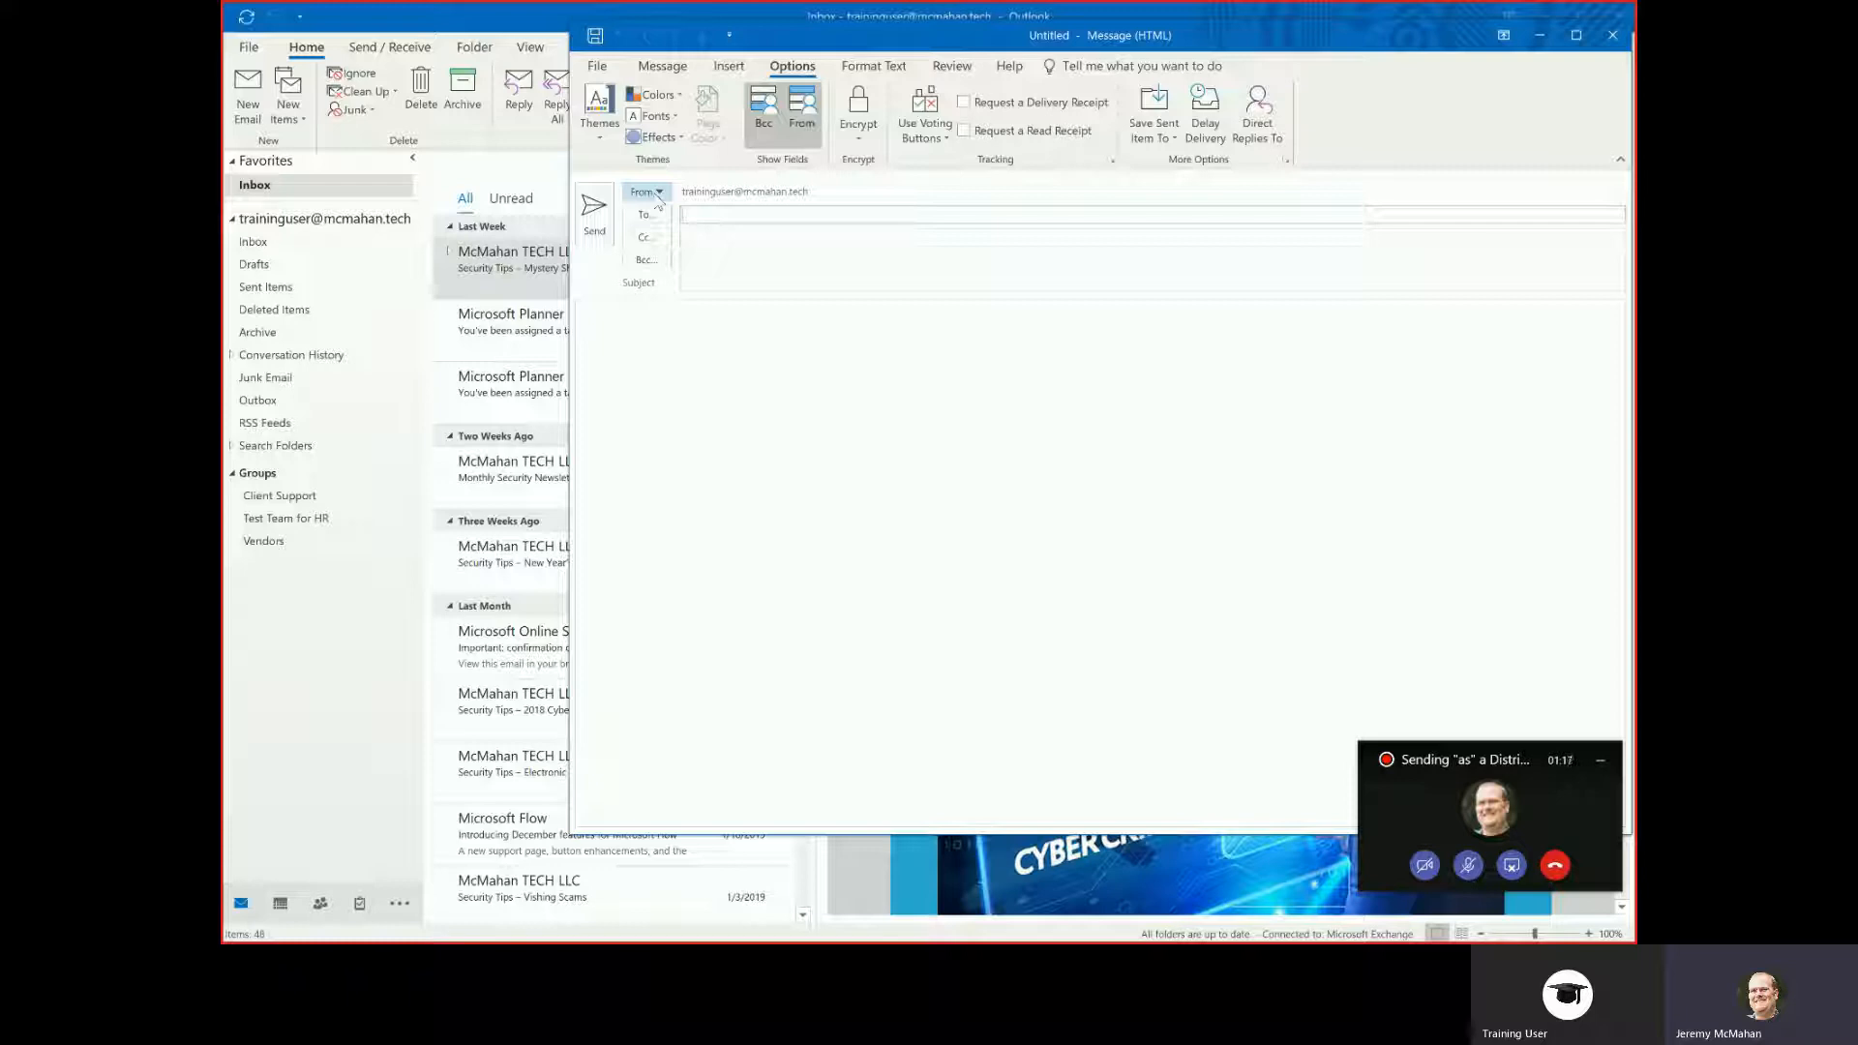
{"action": "left_click", "coordinate": [658, 191]}
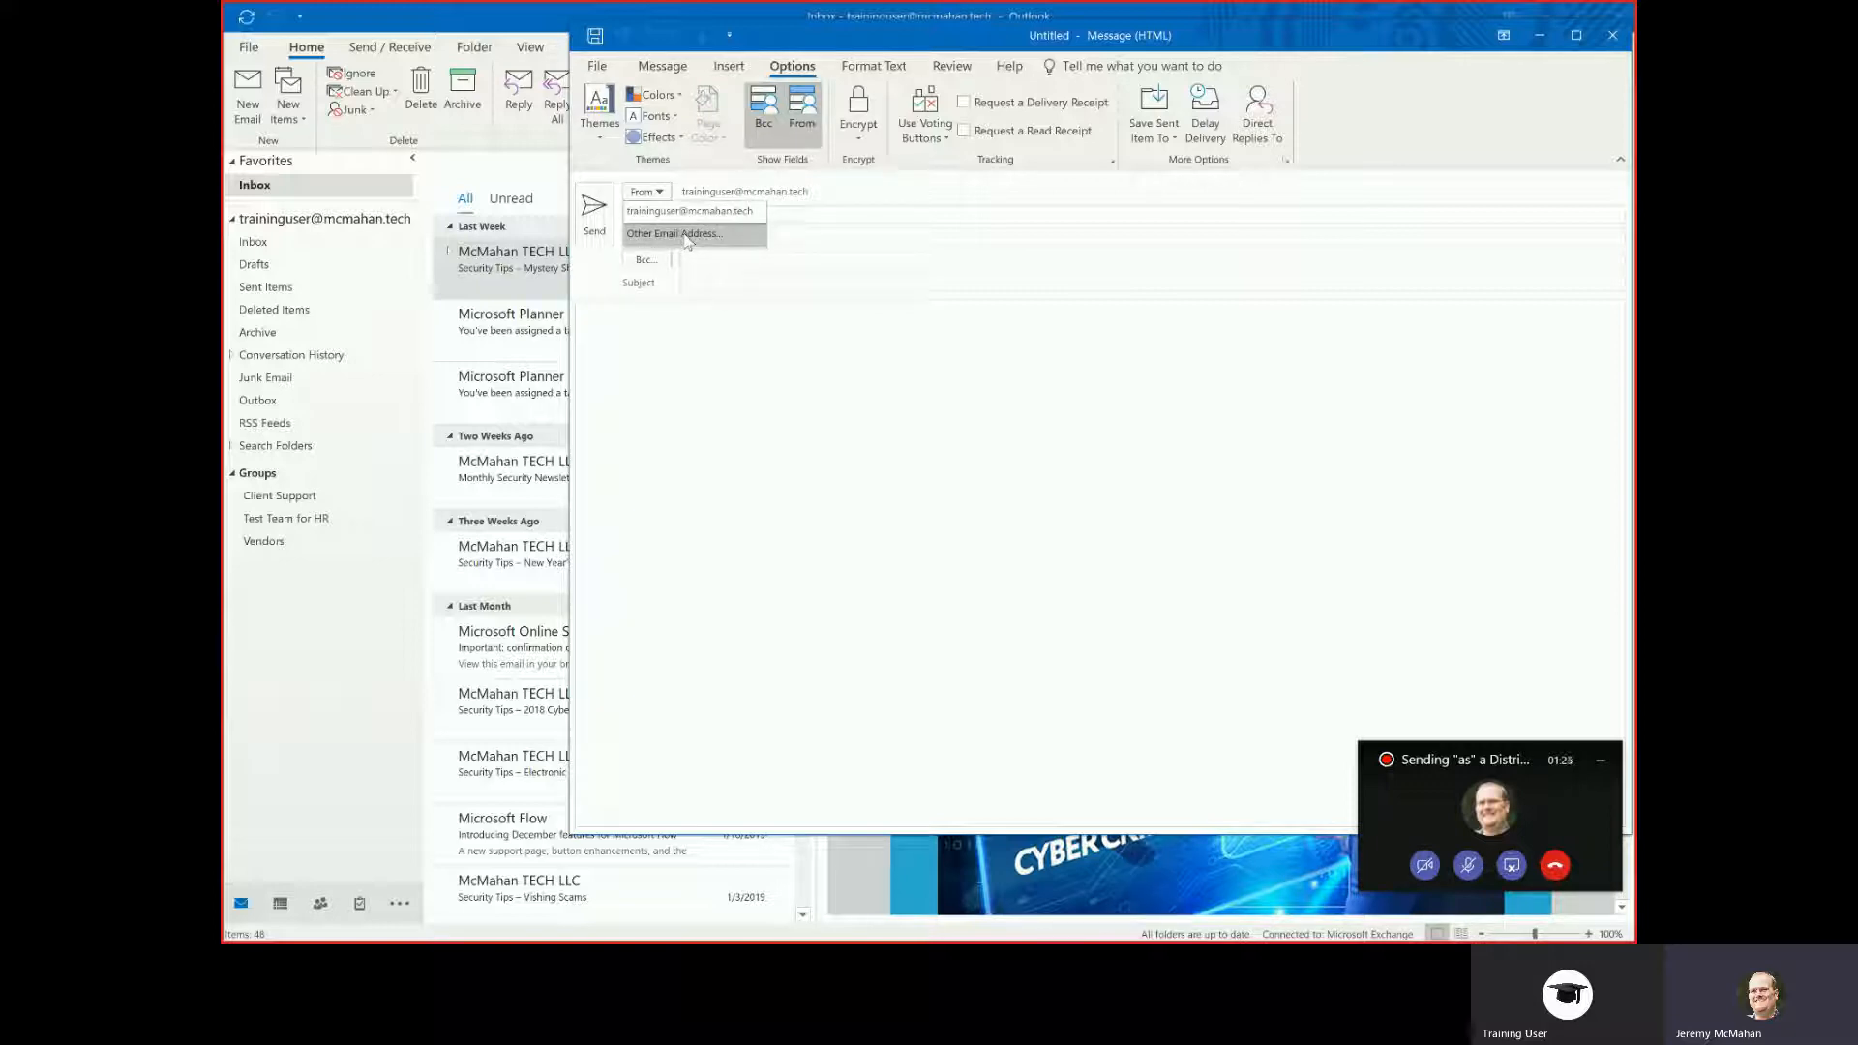
- Send from Other Email Address, entering the 'training' staff distribution list address and confirming
{"action": "left_click", "coordinate": [672, 234]}
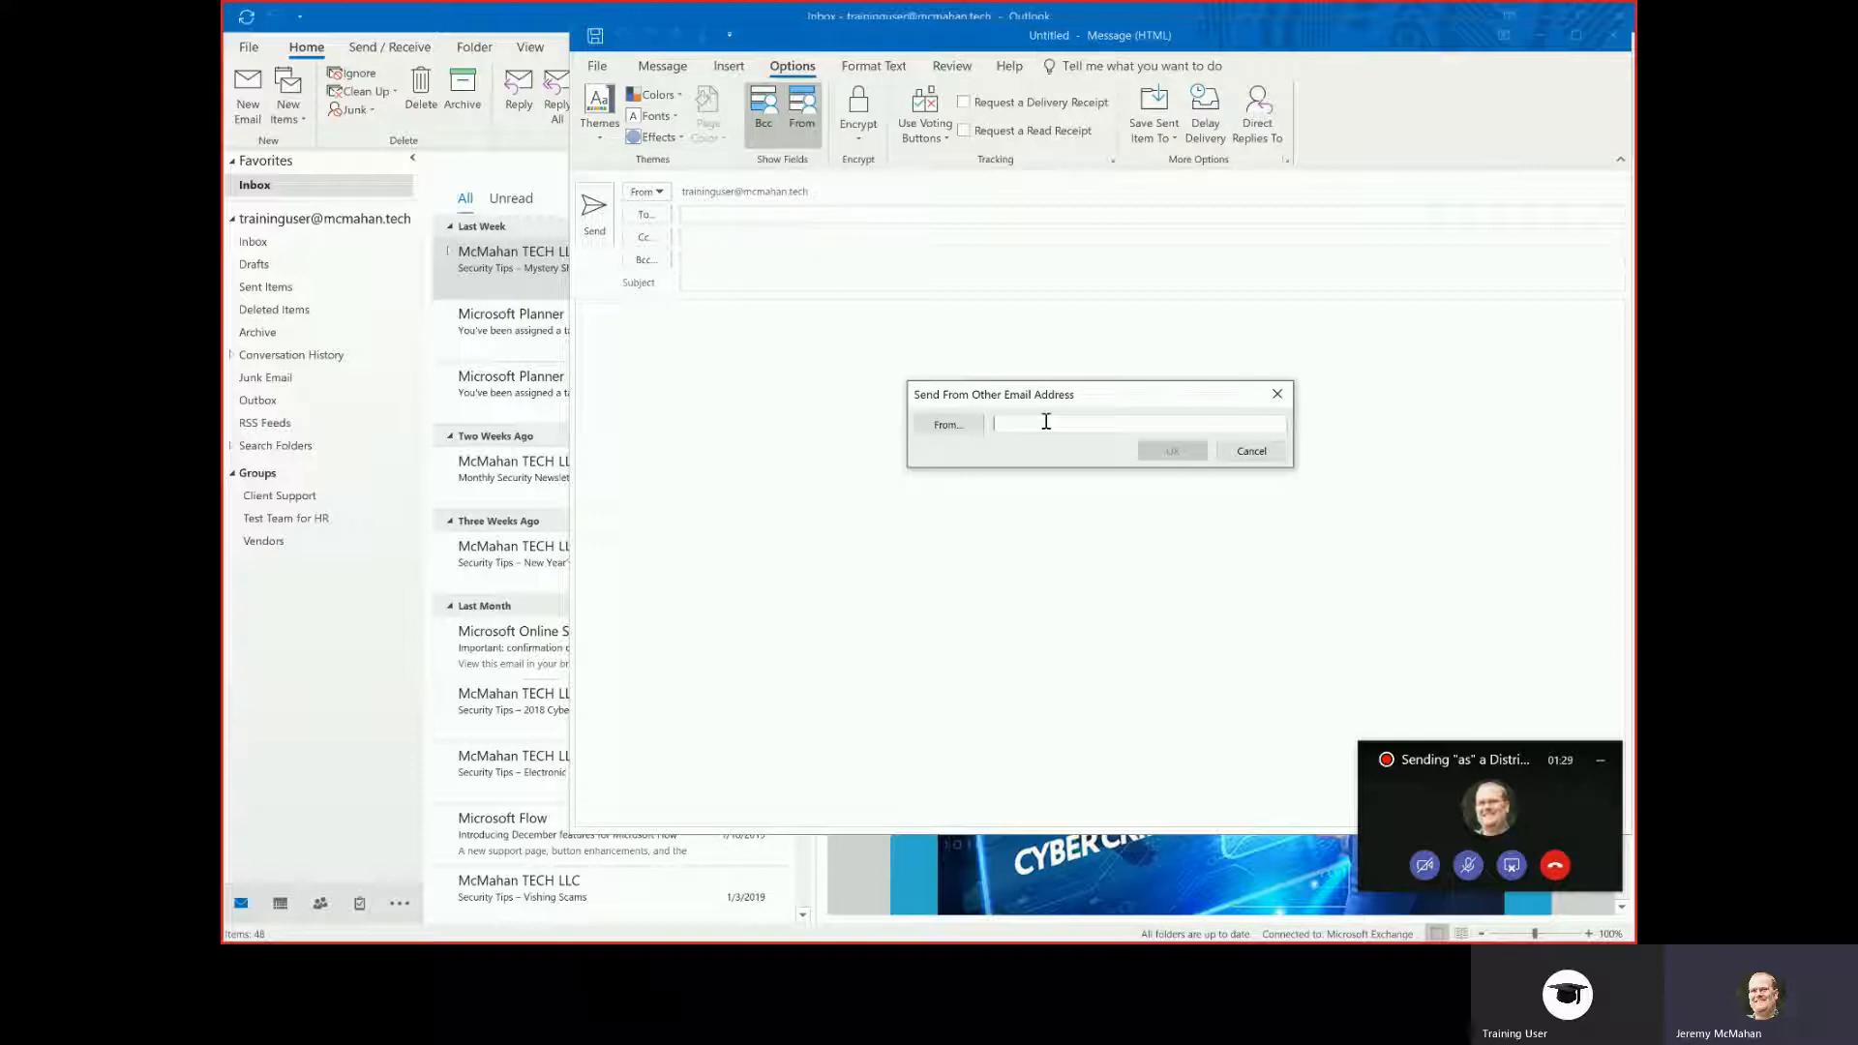
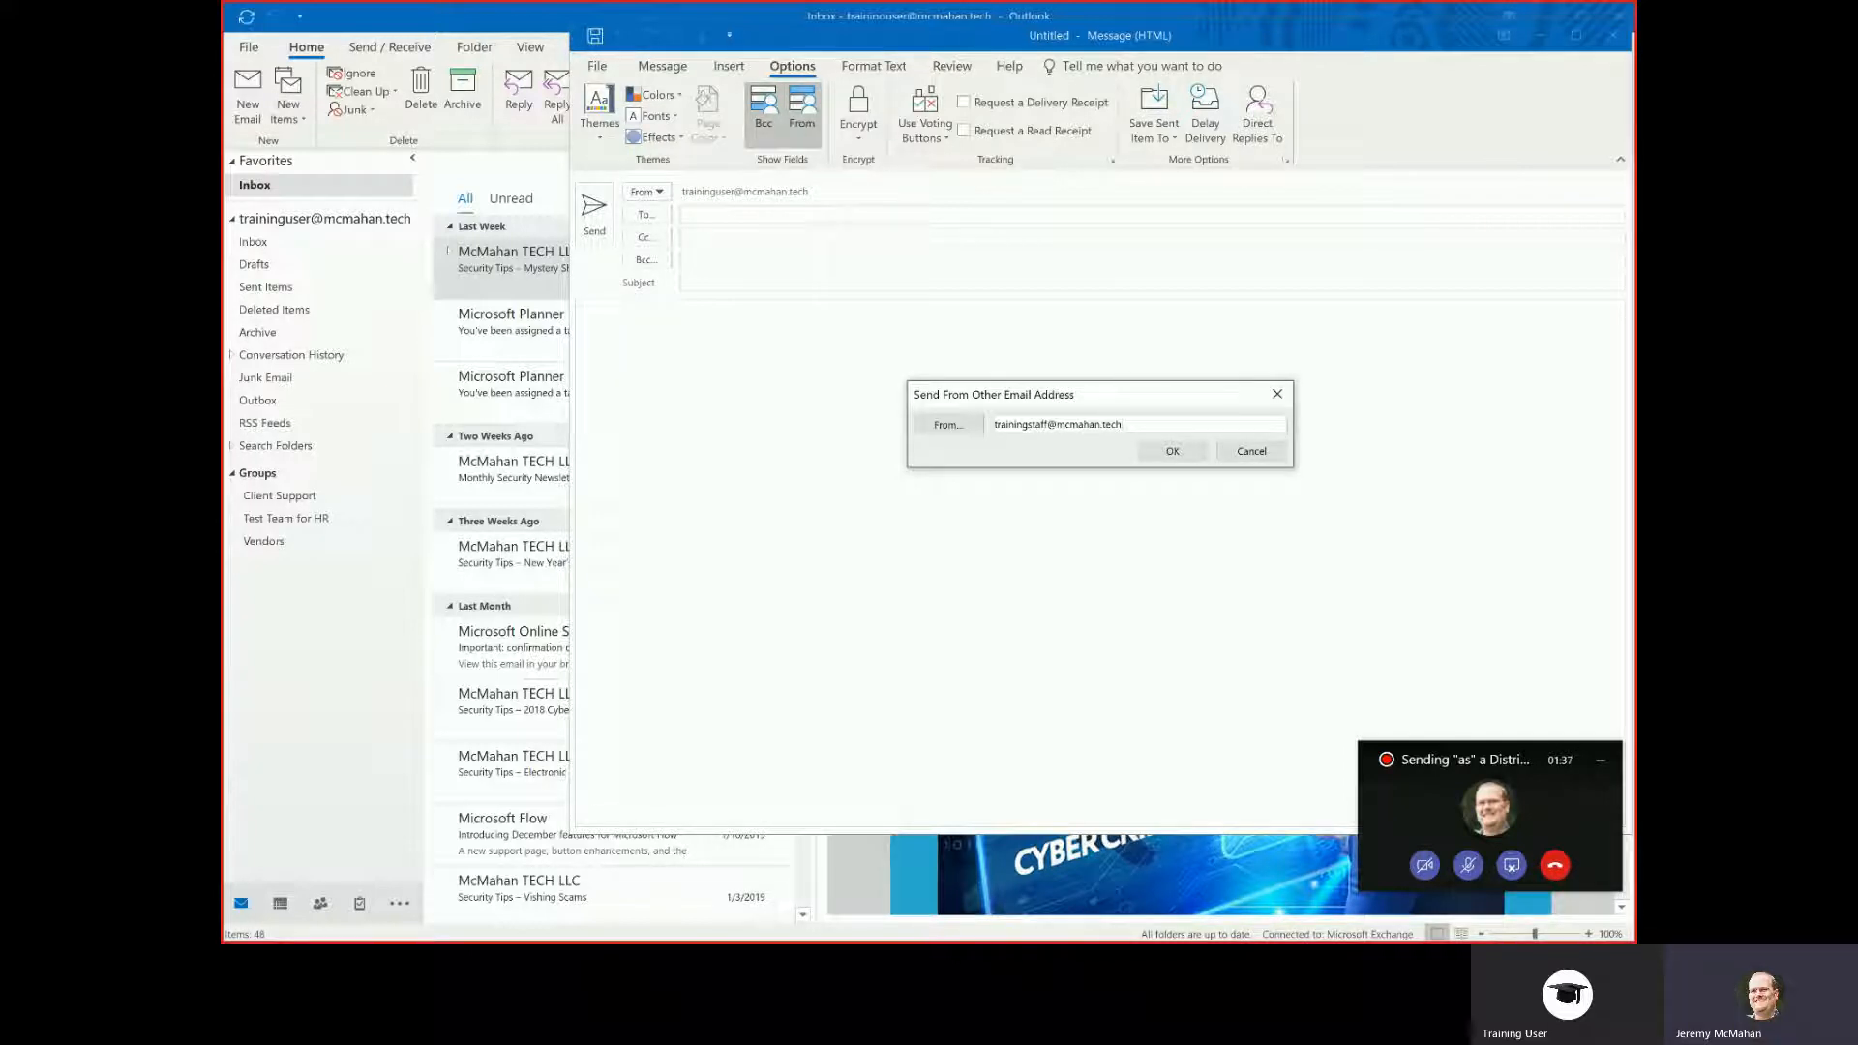
{"action": "mouse_move", "coordinate": [964, 468]}
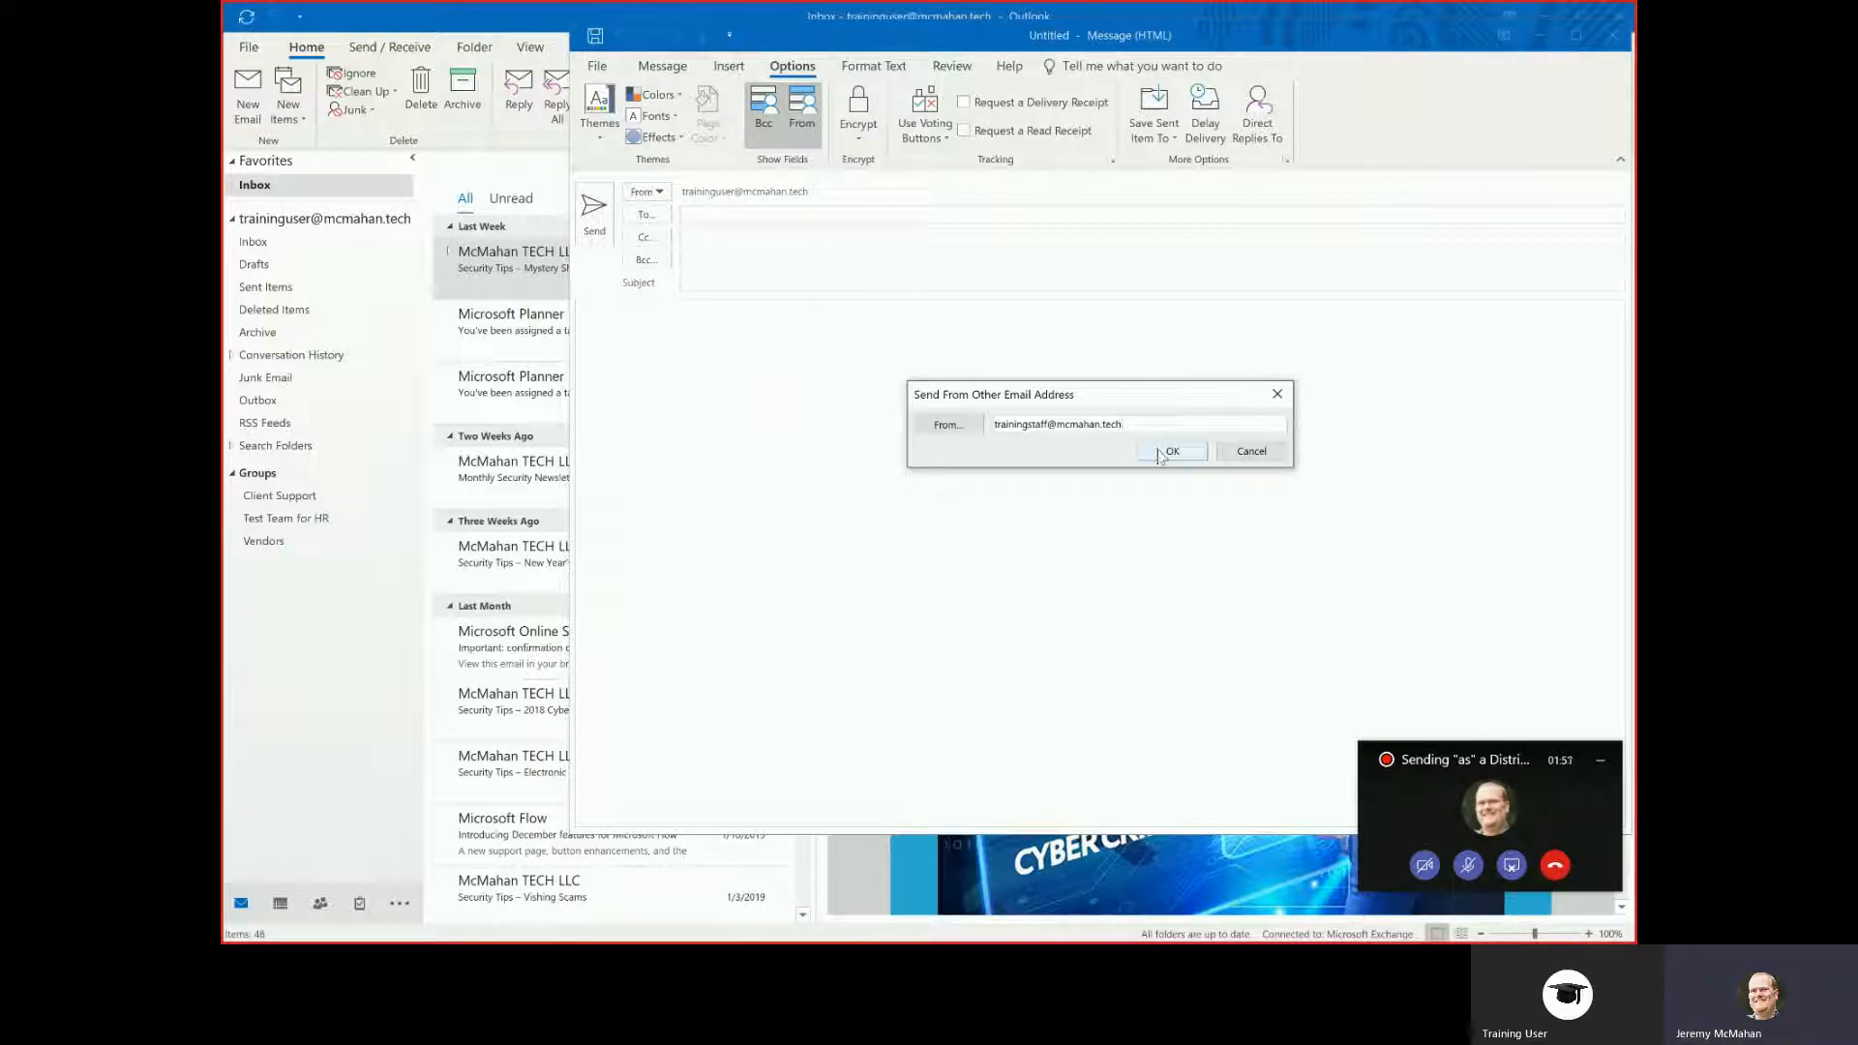
{"action": "left_click", "coordinate": [1171, 451]}
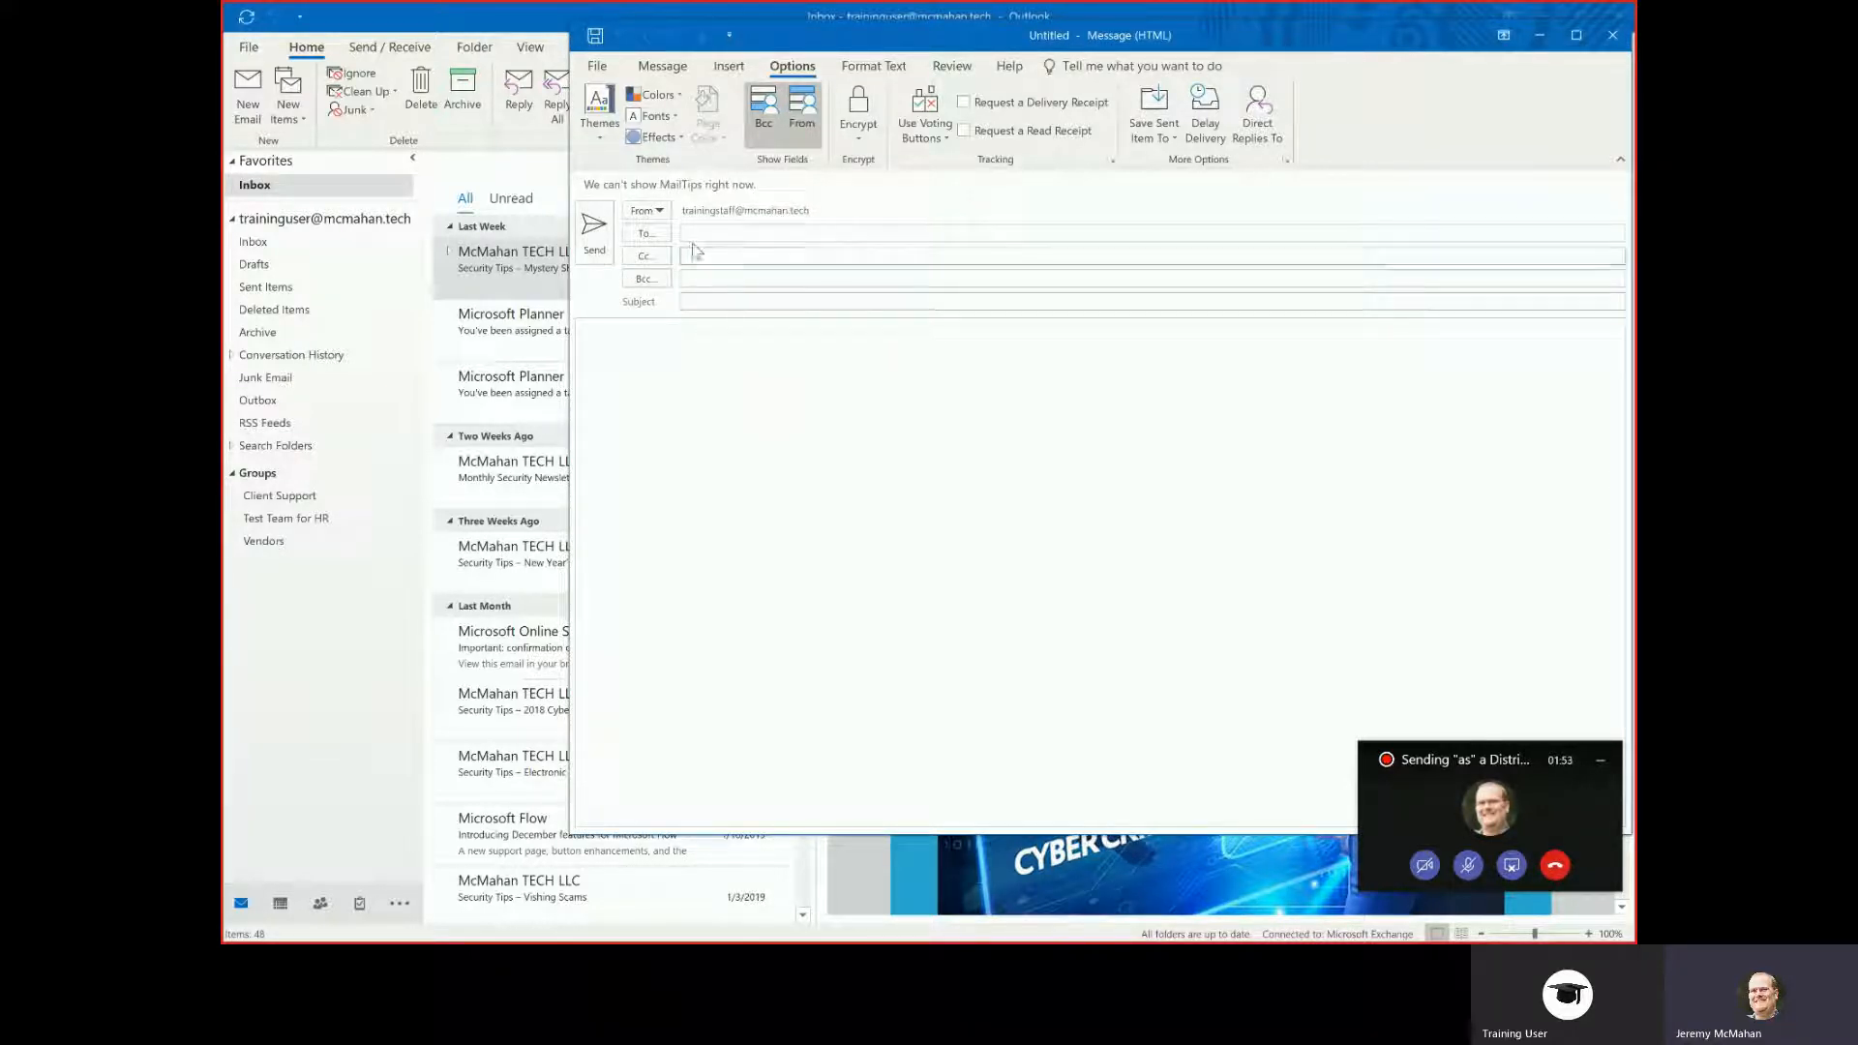